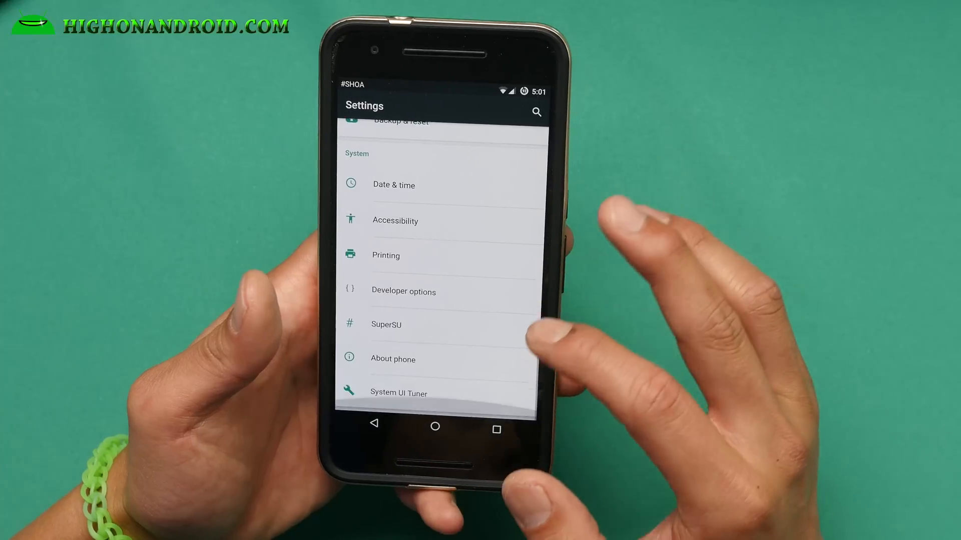
Step: Show the About phone page with Nexus 6P, Android 6.0.1 and the Chroma build date
{"action": "left_click", "coordinate": [393, 359]}
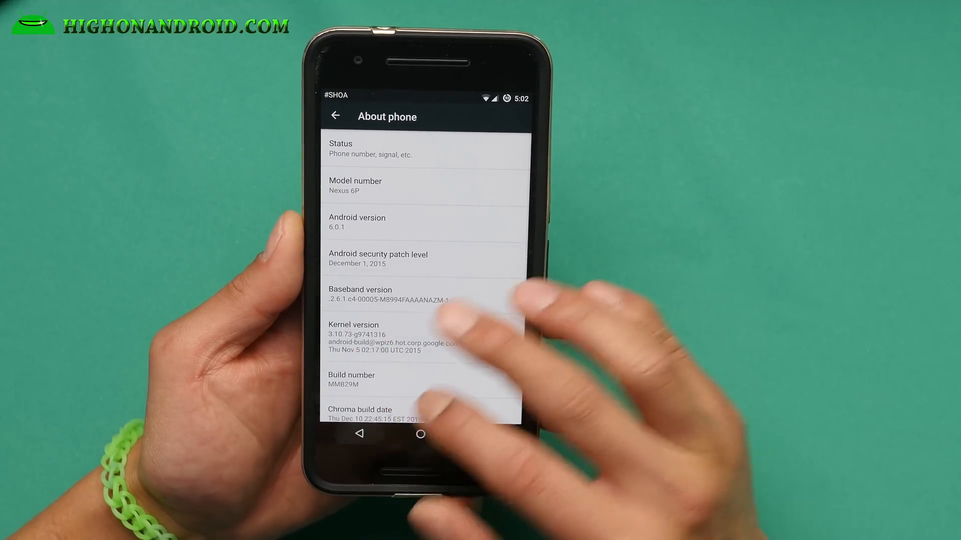
Step: Return to the main Settings list and scroll down to the Chroma battery options
{"action": "left_click", "coordinate": [335, 116]}
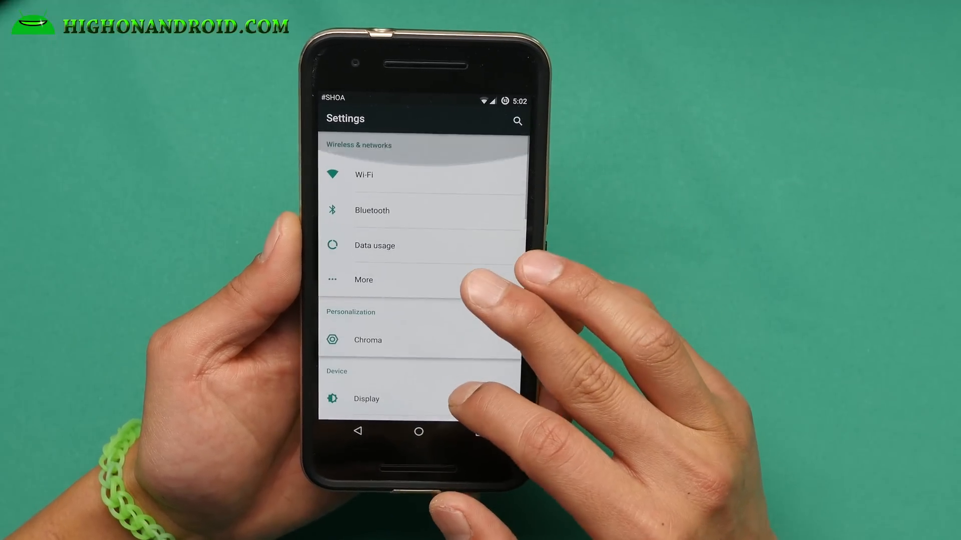
{"action": "scroll", "scroll_direction": "down", "scroll_amount": 3}
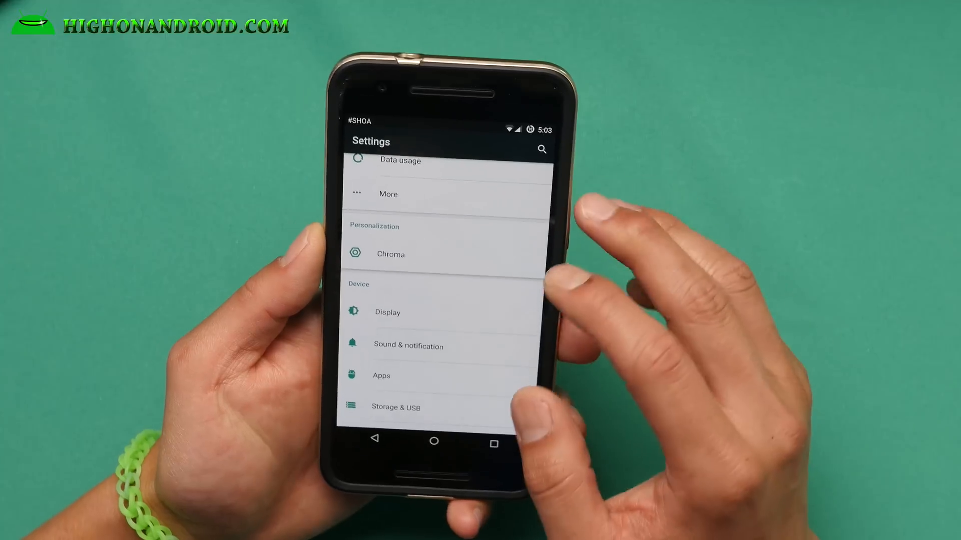
{"action": "scroll", "scroll_direction": "down", "scroll_amount": 3}
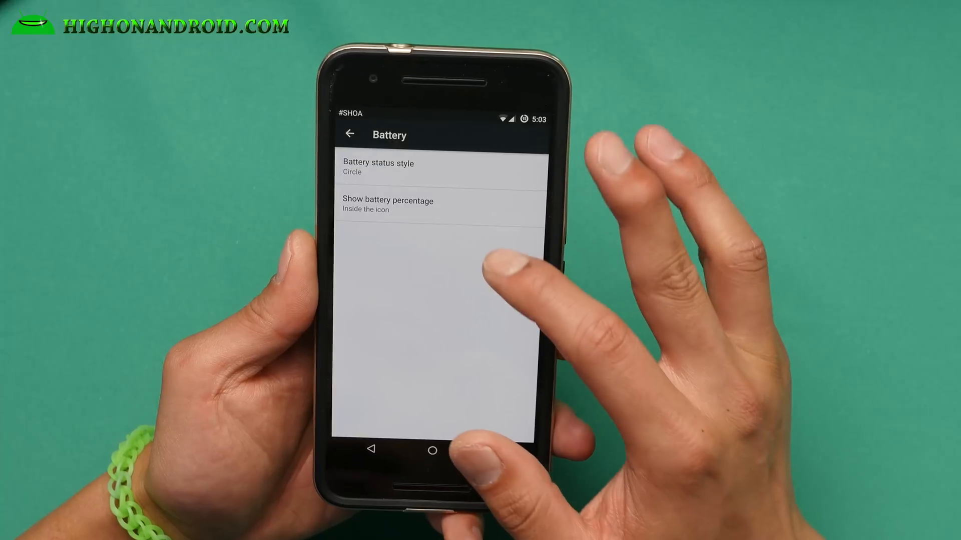
Step: View the Clock & date options, then return to the Status bar screen
{"action": "left_click", "coordinate": [350, 133]}
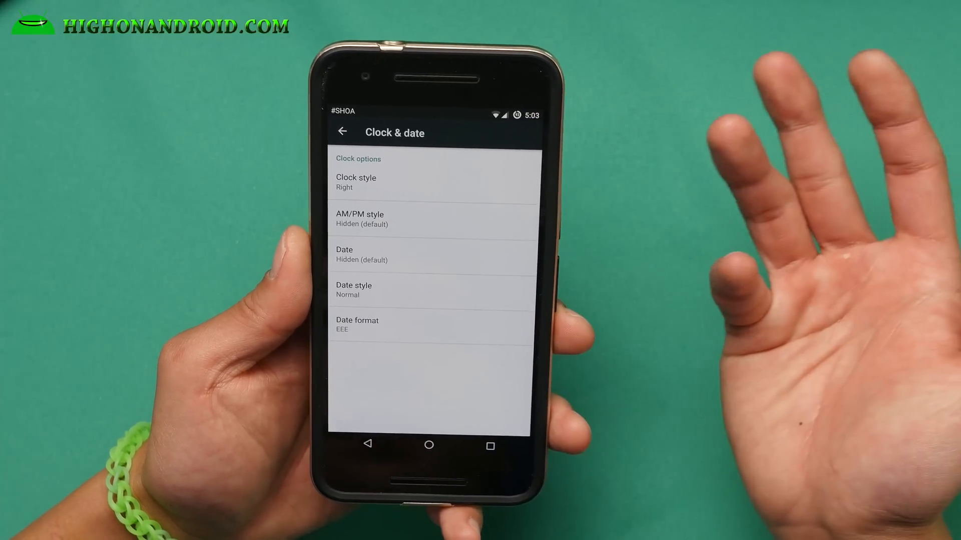
{"action": "left_click", "coordinate": [355, 182]}
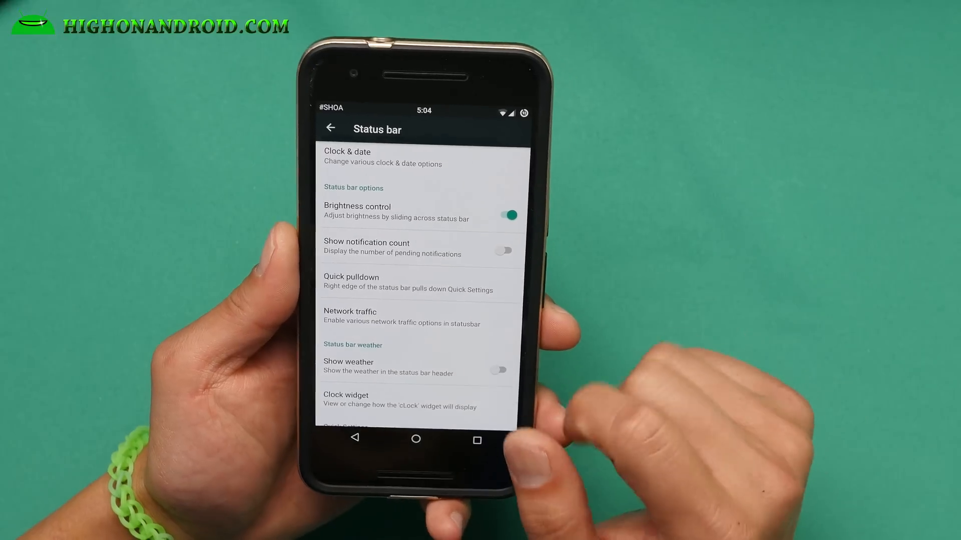
Step: Set Quick pulldown to the right edge, disable Enlarge first row, and return to the Chroma list
{"action": "left_click", "coordinate": [351, 283]}
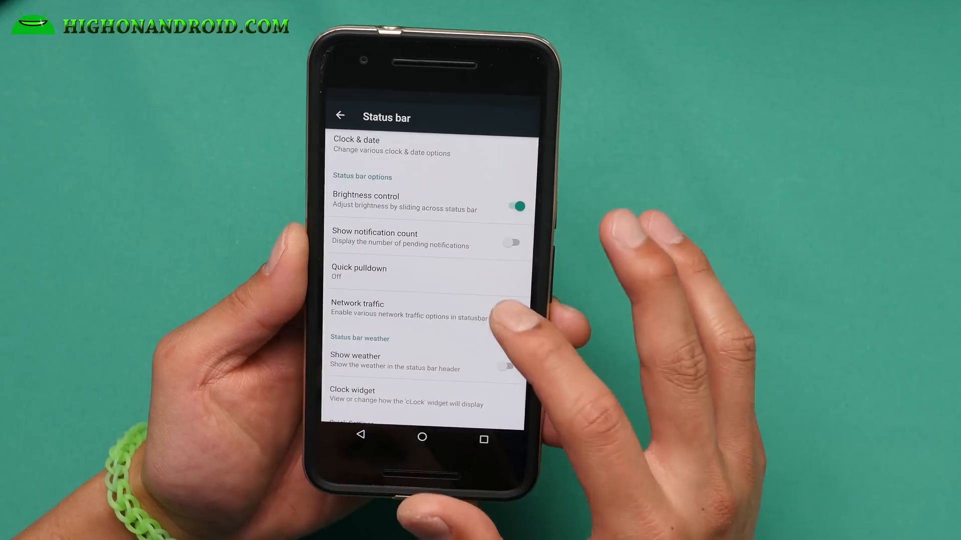
{"action": "left_click", "coordinate": [359, 272]}
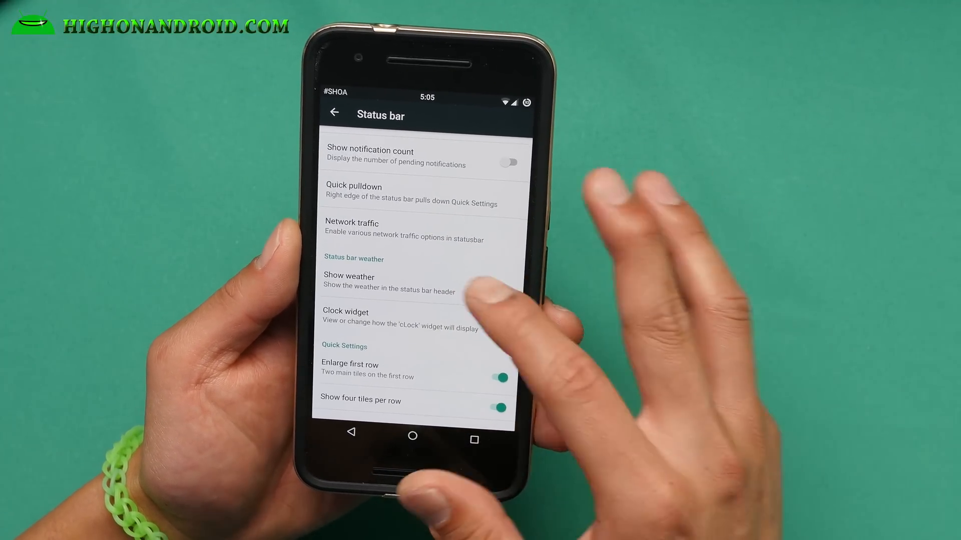
{"action": "scroll", "scroll_direction": "down", "scroll_amount": 3}
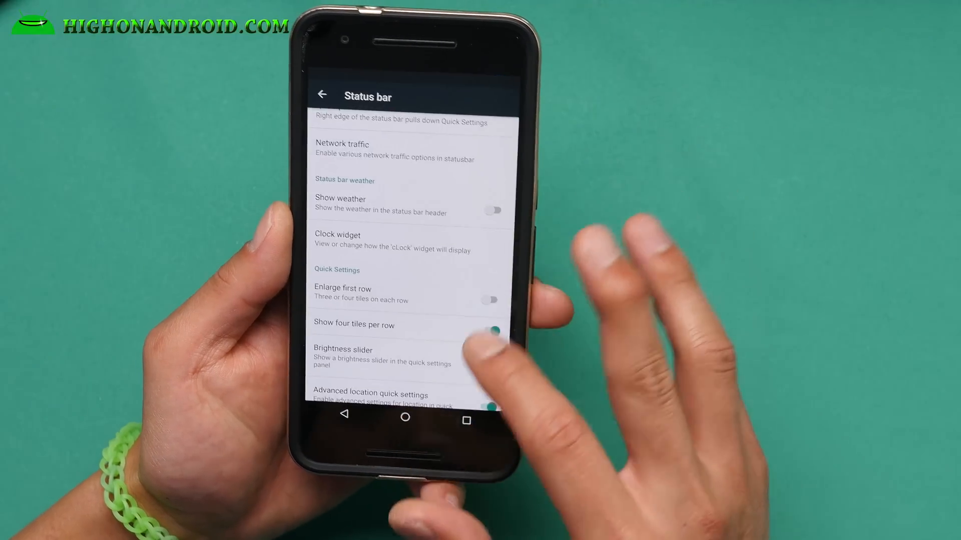
{"action": "left_click", "coordinate": [322, 94]}
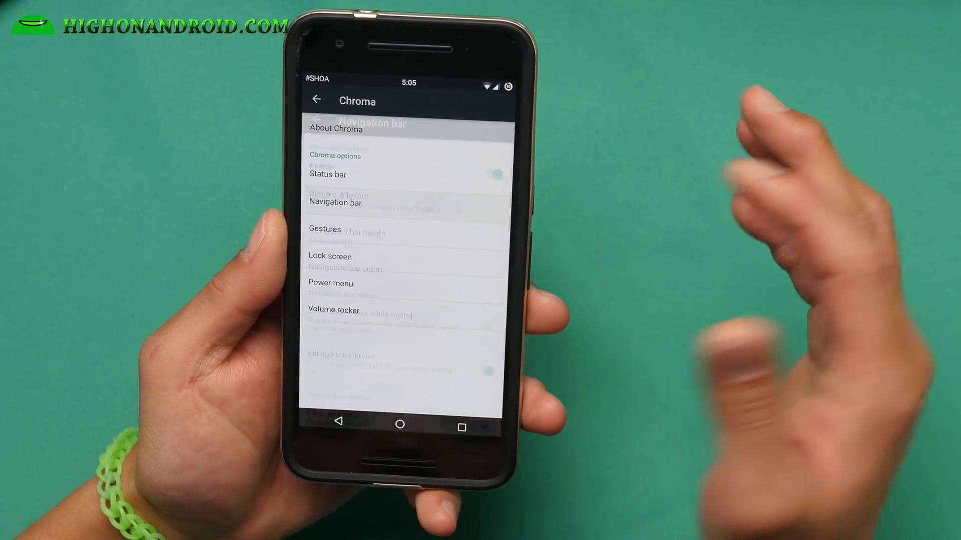
Step: Browse the Navigation bar options and enable the clear-all button in recents
{"action": "left_click", "coordinate": [335, 203]}
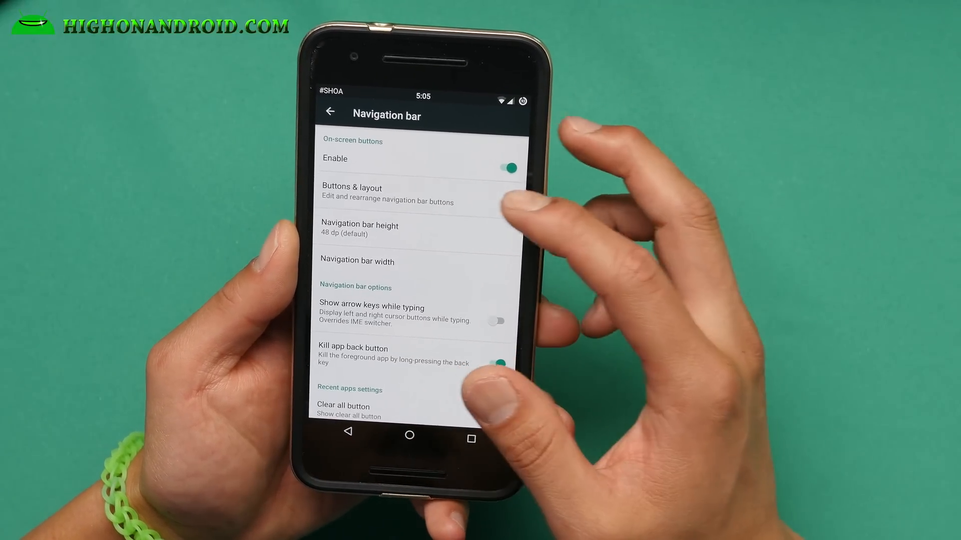
{"action": "left_click", "coordinate": [351, 187]}
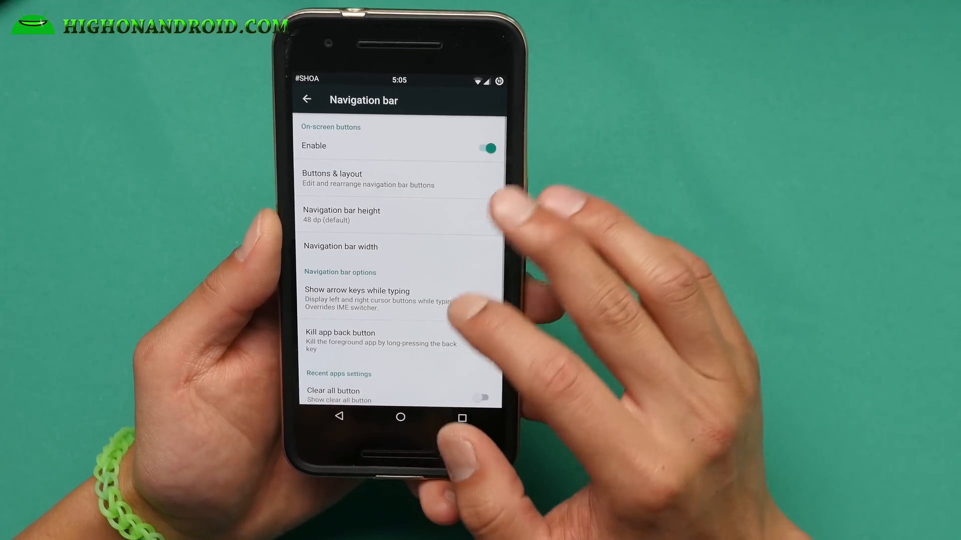
{"action": "left_click", "coordinate": [341, 214]}
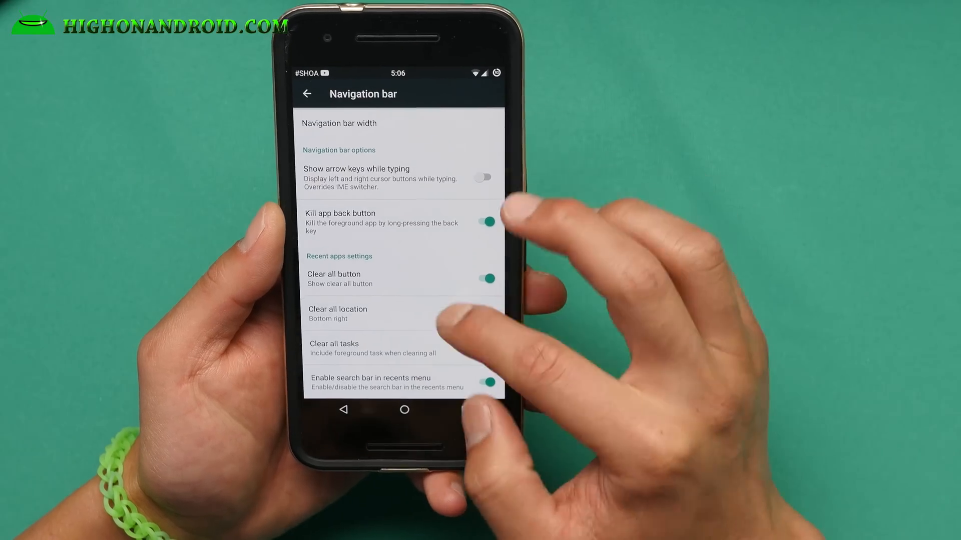
{"action": "left_click", "coordinate": [338, 313]}
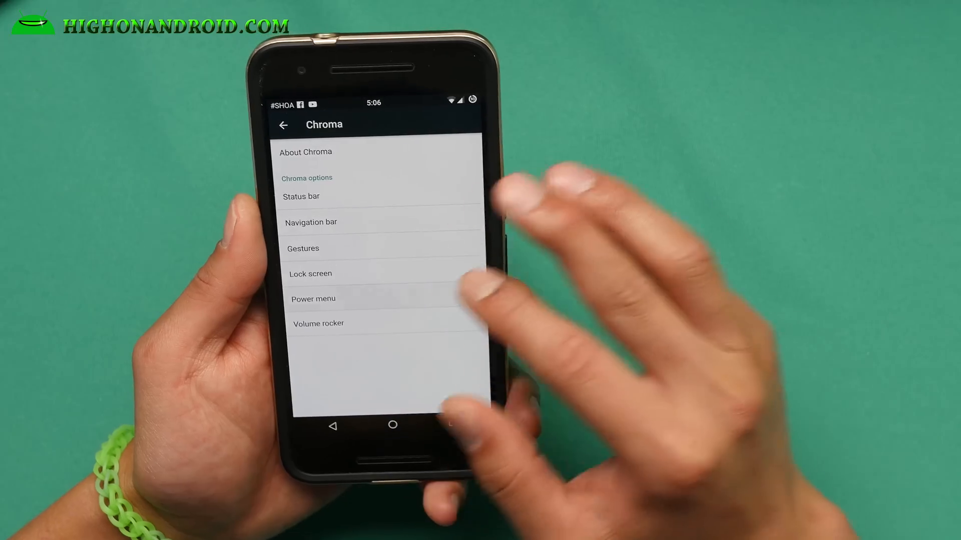
Step: View the Volume rocker options, then back out to the main Settings list
{"action": "left_click", "coordinate": [313, 298]}
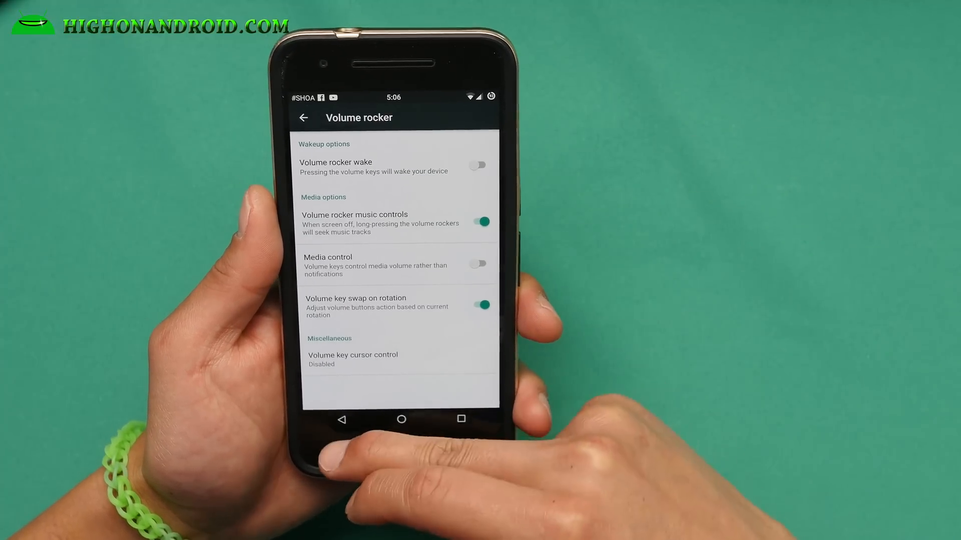
{"action": "left_click", "coordinate": [302, 117]}
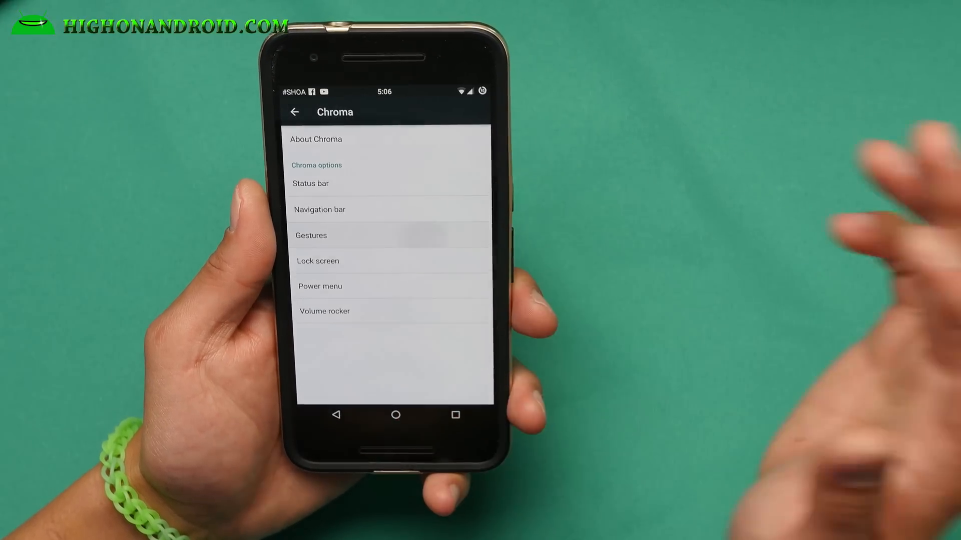
{"action": "left_click", "coordinate": [311, 235]}
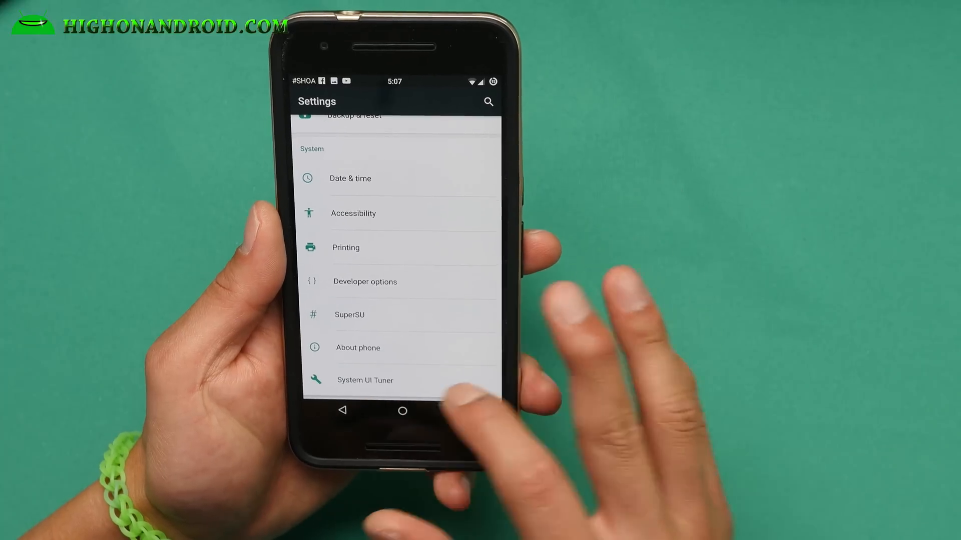
Step: View the System UI Tuner page and leave it again
{"action": "left_click", "coordinate": [365, 380]}
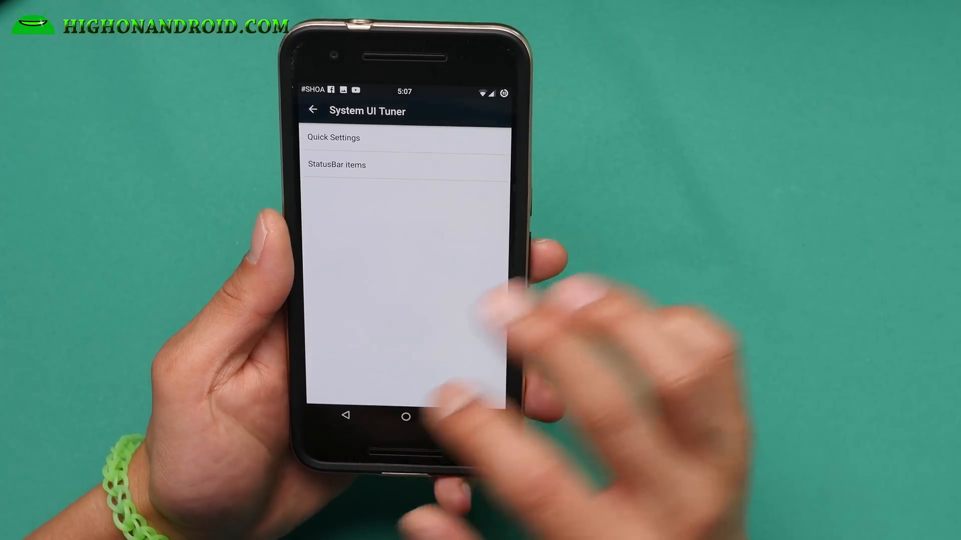
{"action": "left_click", "coordinate": [336, 165]}
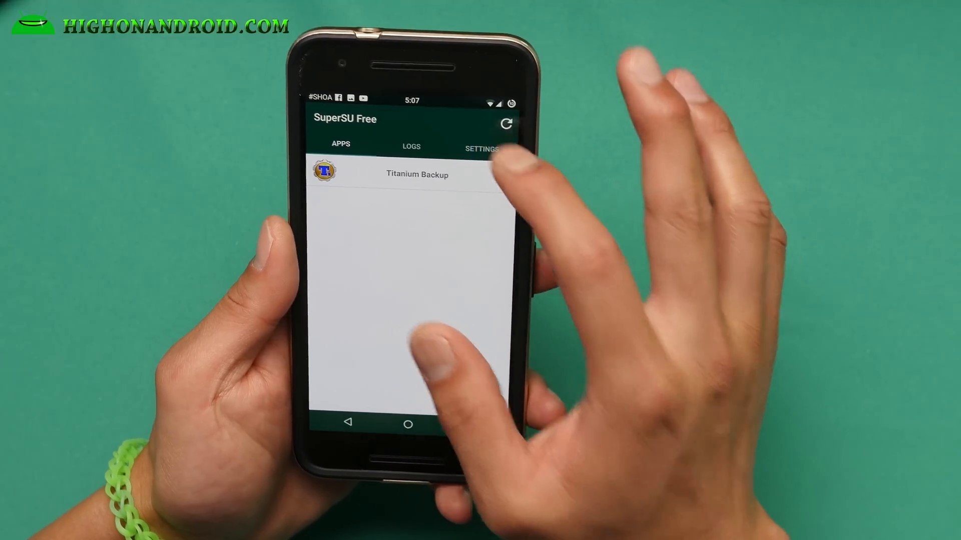
Step: Review SuperSU Free's settings showing v2.52 with Superuser enabled
{"action": "left_click", "coordinate": [480, 149]}
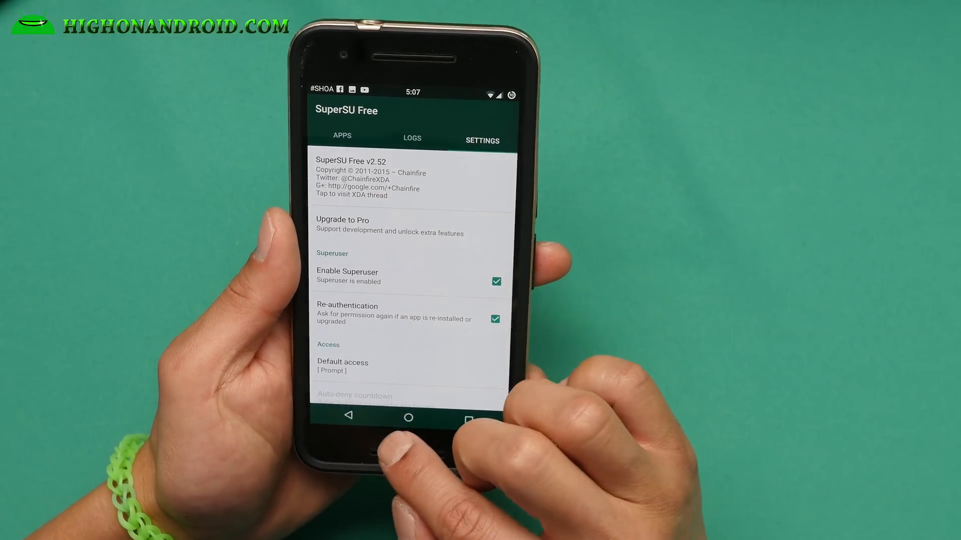
{"action": "left_click", "coordinate": [408, 418]}
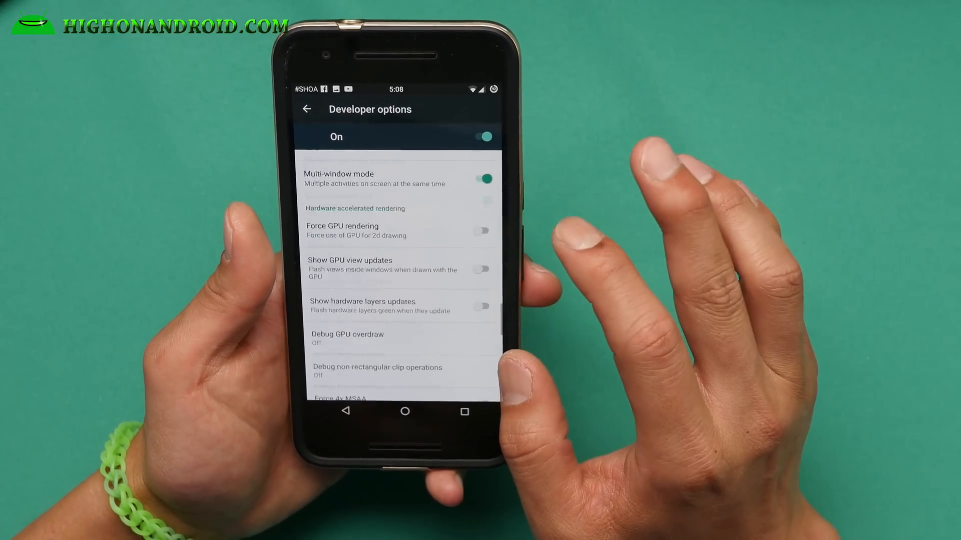
Step: Scroll through the Developer options list with Multi-window mode enabled
{"action": "scroll", "scroll_direction": "down", "scroll_amount": 3}
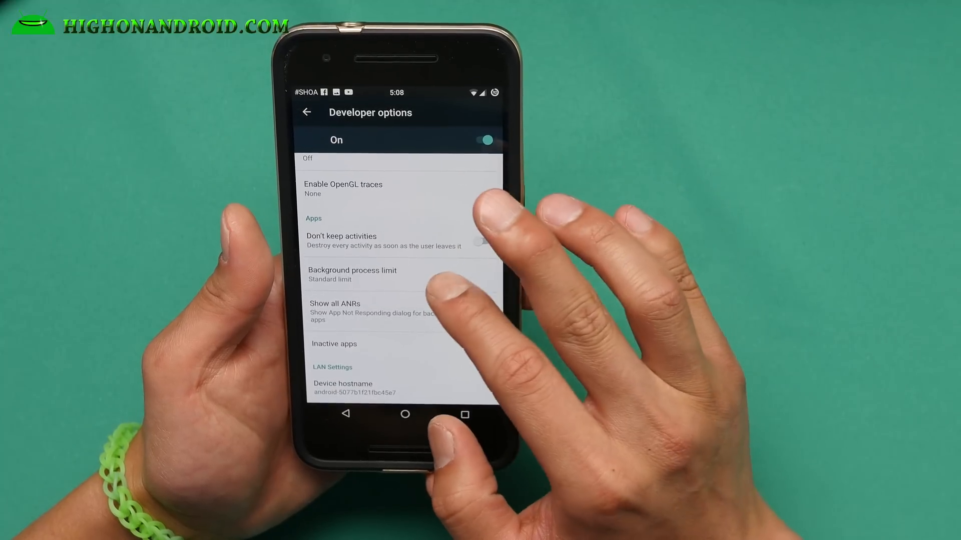
{"action": "scroll", "scroll_direction": "down", "scroll_amount": 3}
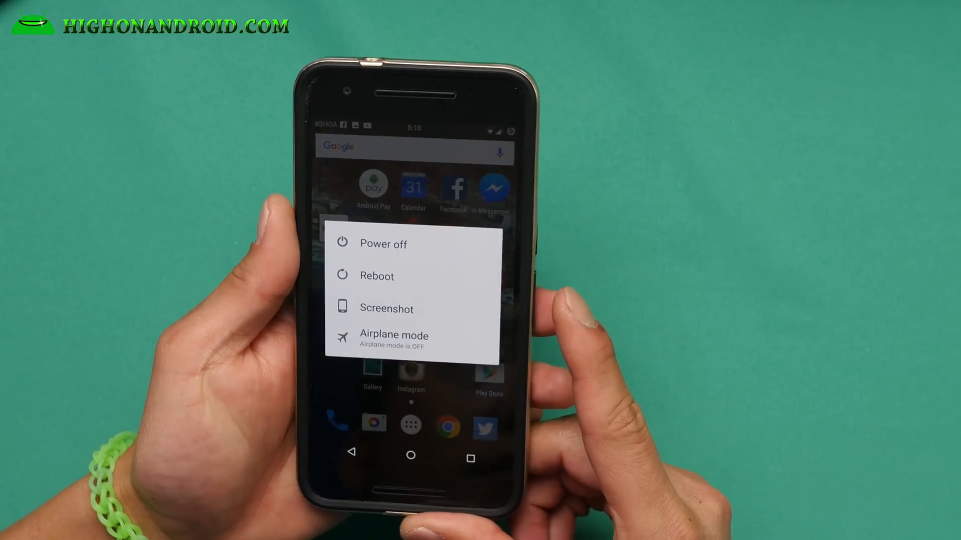
Step: Choose a power menu option to reboot into TWRP recovery
{"action": "left_click", "coordinate": [376, 276]}
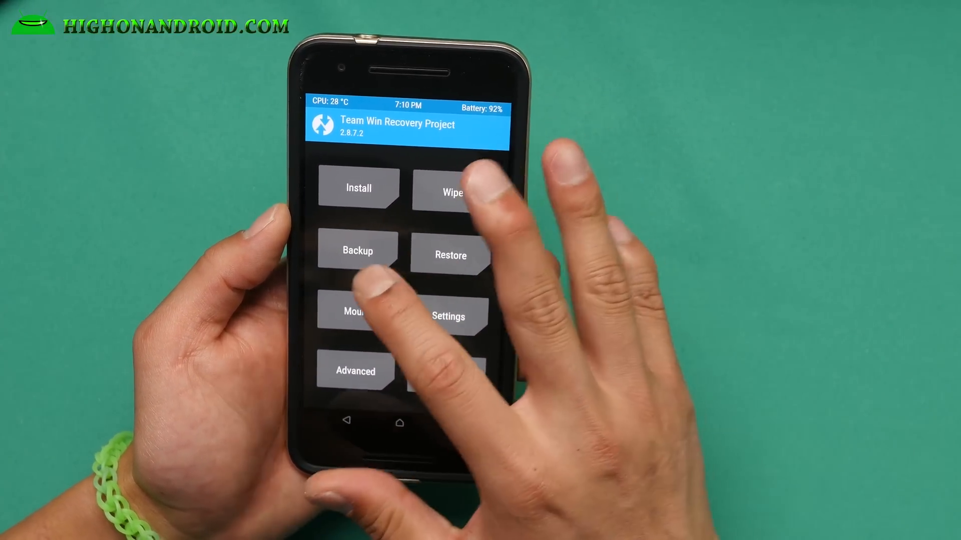
Step: Browse /sdcard/Download in TWRP Install, listing the vendor, GApps and Chroma zips
{"action": "left_click", "coordinate": [357, 251]}
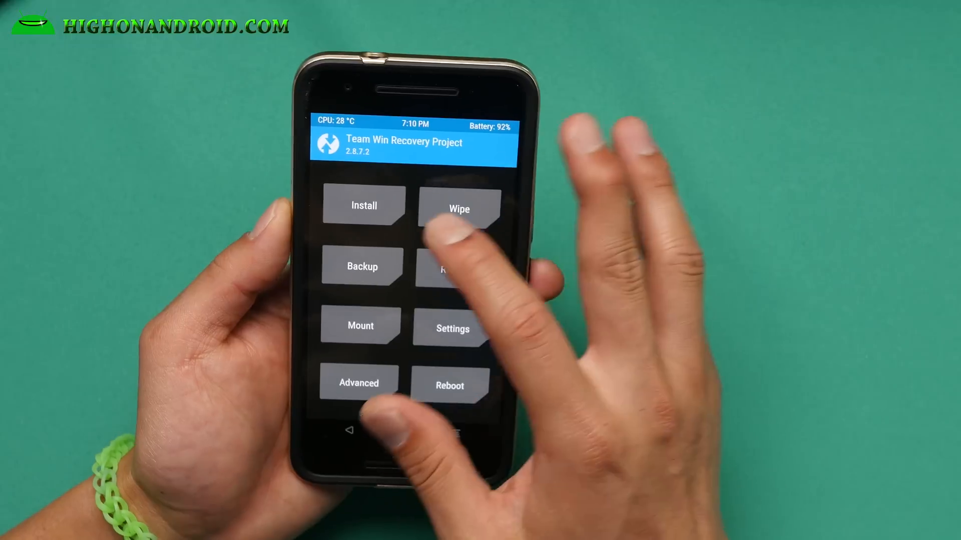
{"action": "left_click", "coordinate": [363, 205]}
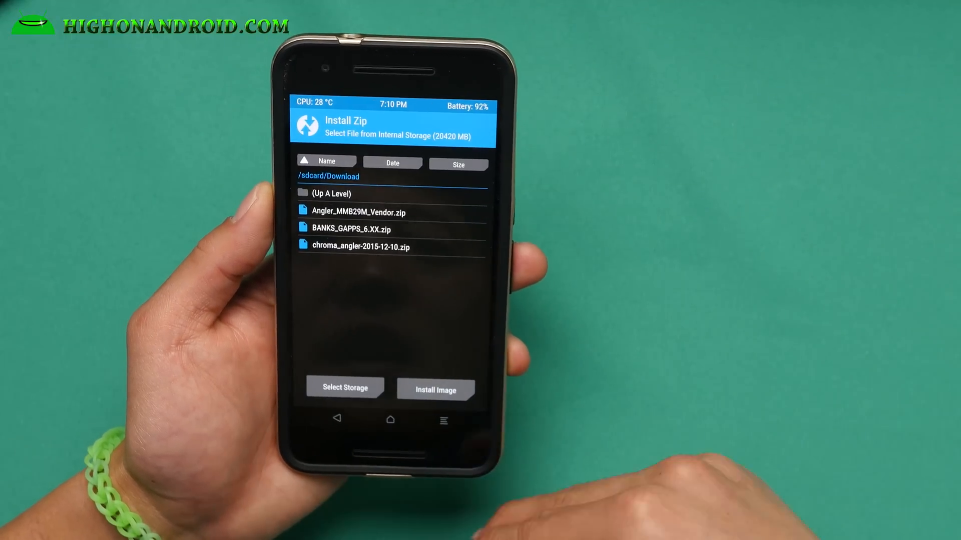